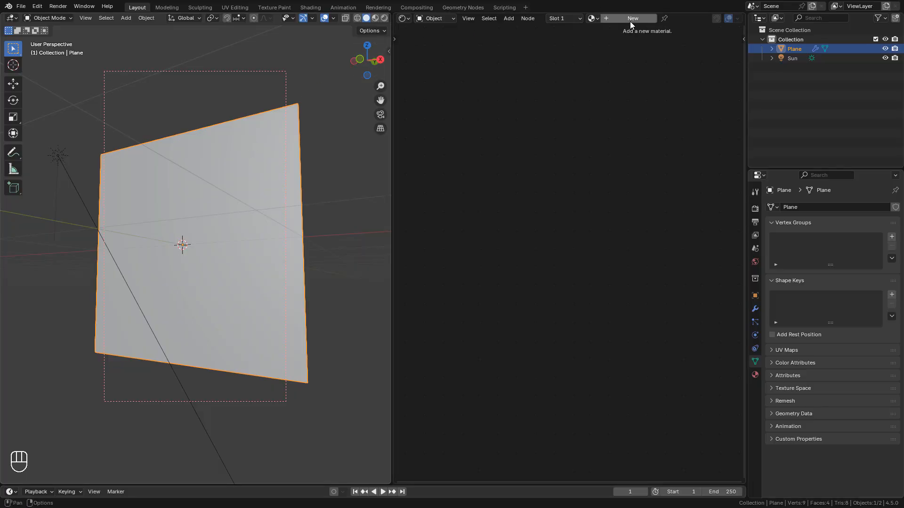
# - Create a new material and load colour, roughness and displacement maps via Principled Texture Setup
pyautogui.click(632, 18)
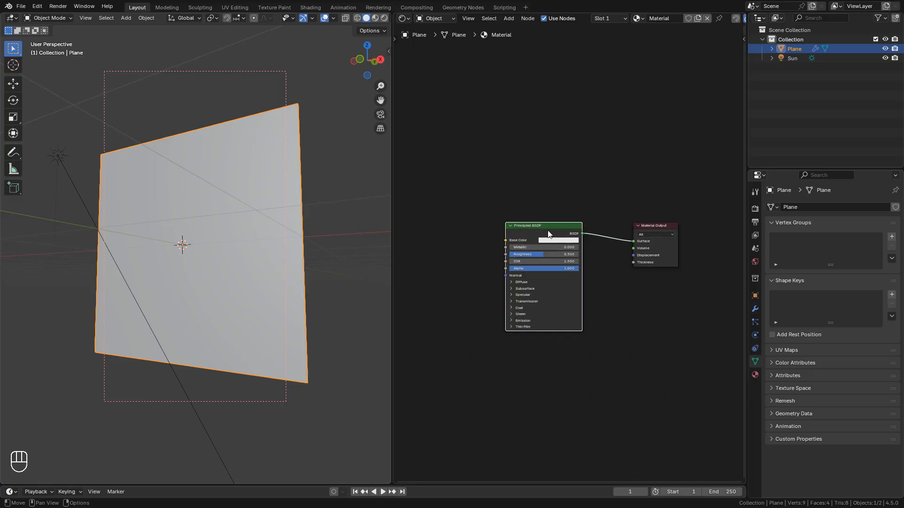
pyautogui.press('ctrl+shift+t')
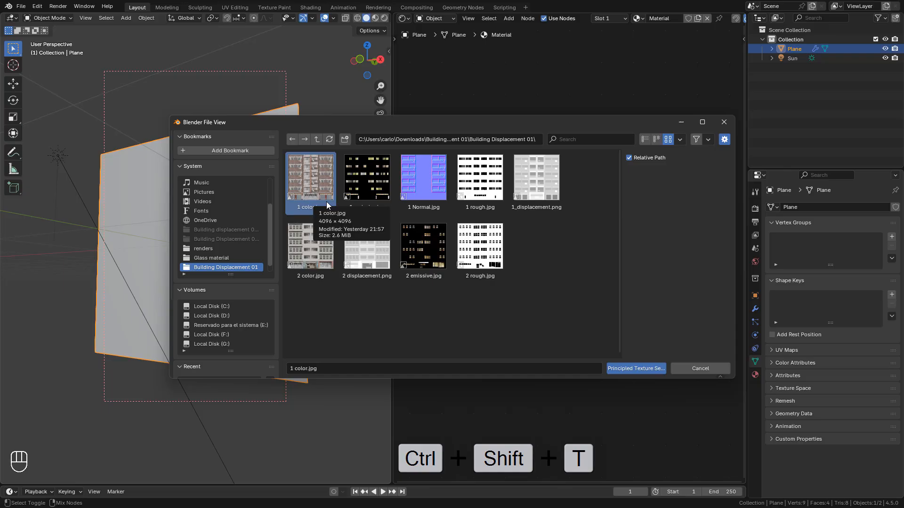
pyautogui.moveTo(480, 181)
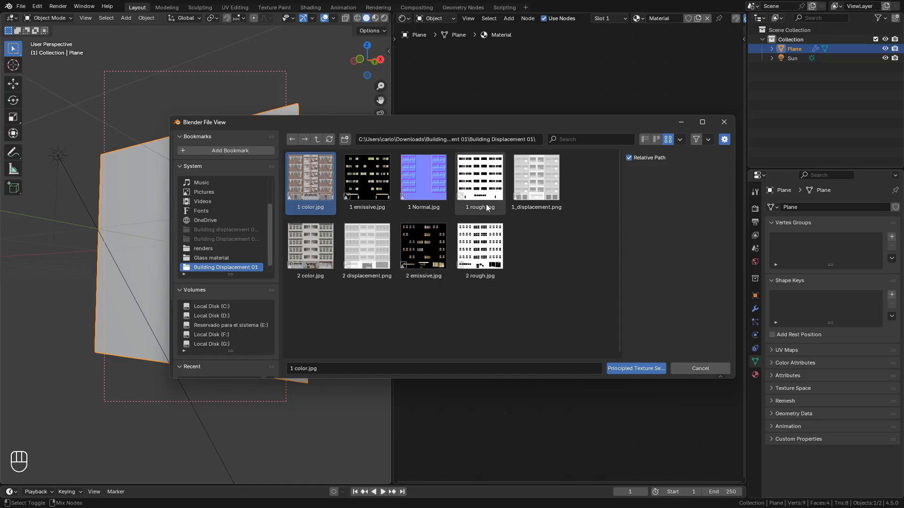
pyautogui.click(536, 178)
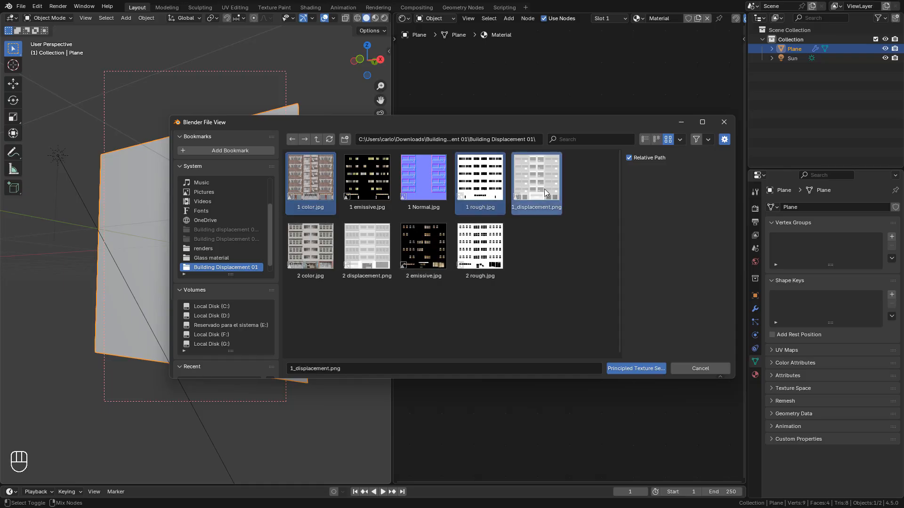
pyautogui.click(635, 368)
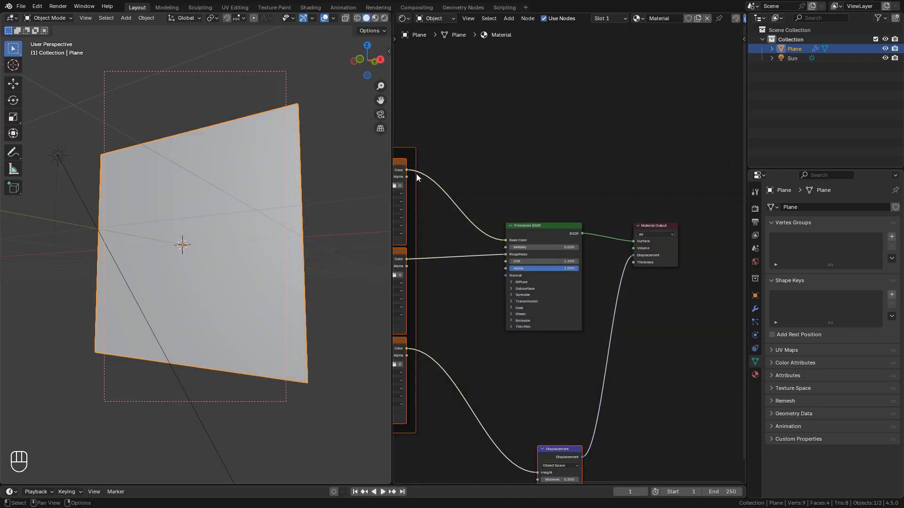
pyautogui.moveTo(384, 18)
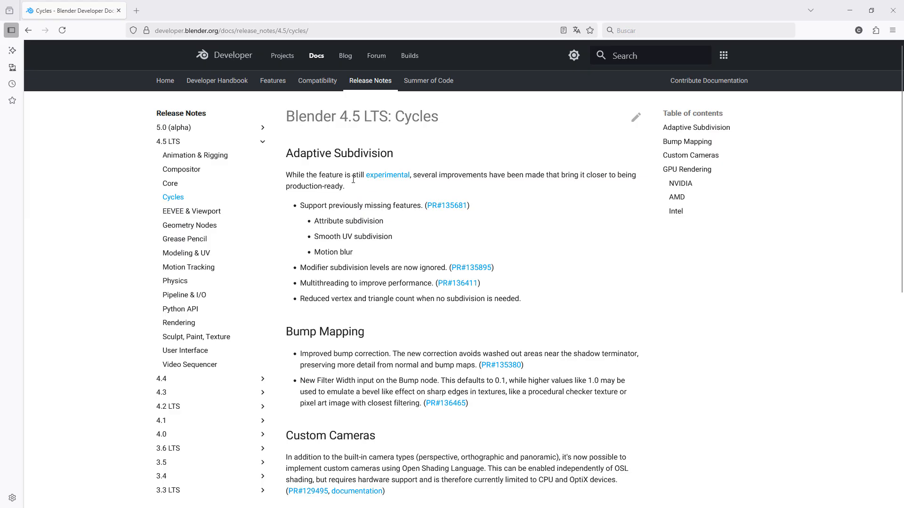
pyautogui.doubleClick(387, 175)
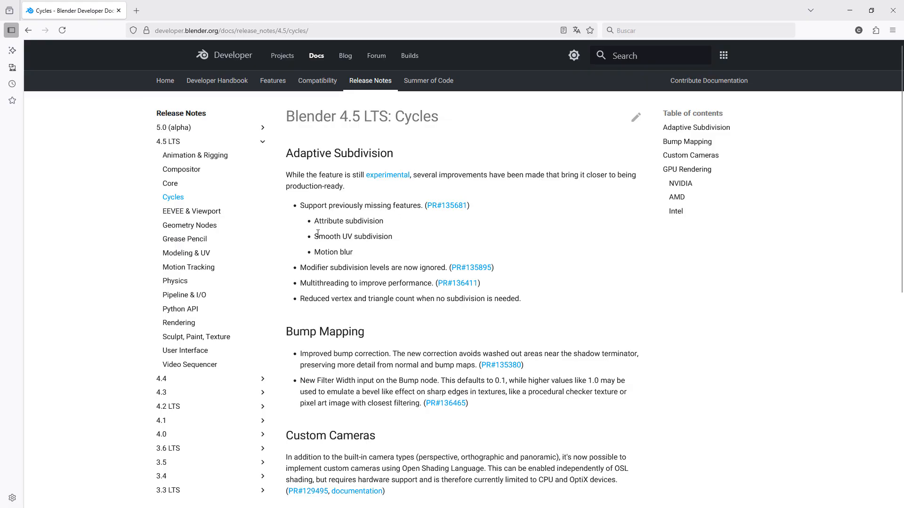
pyautogui.doubleClick(329, 237)
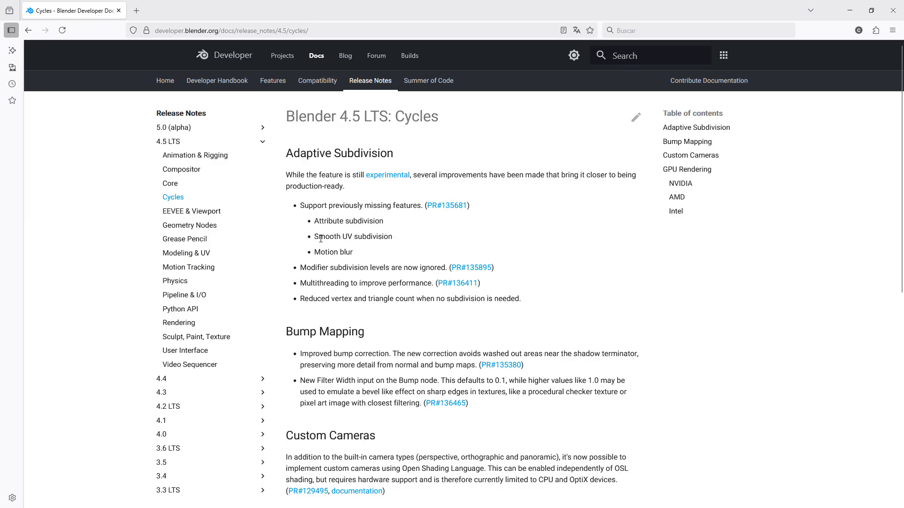
pyautogui.doubleClick(334, 252)
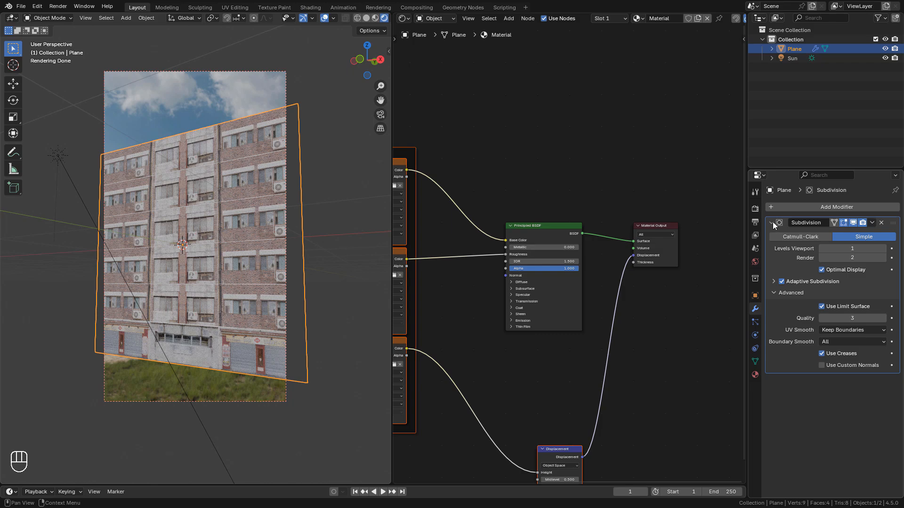
pyautogui.moveTo(774, 225)
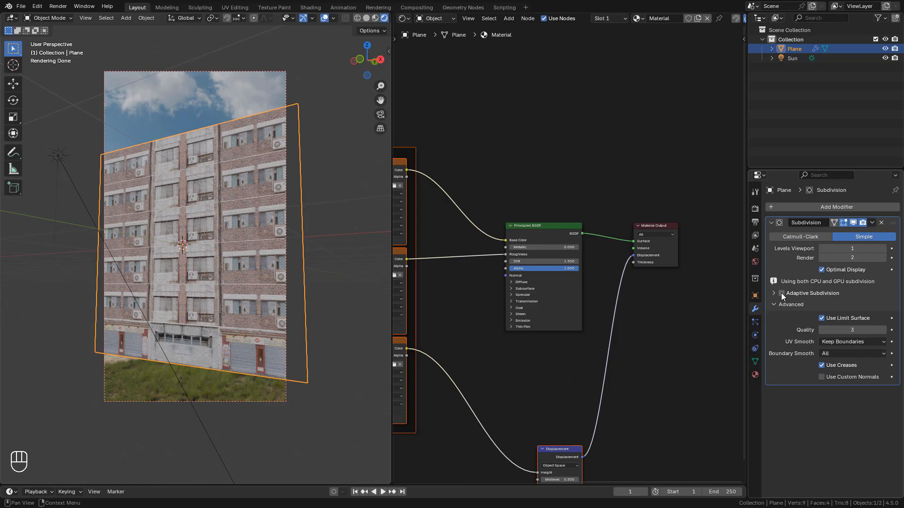
pyautogui.moveTo(781, 295)
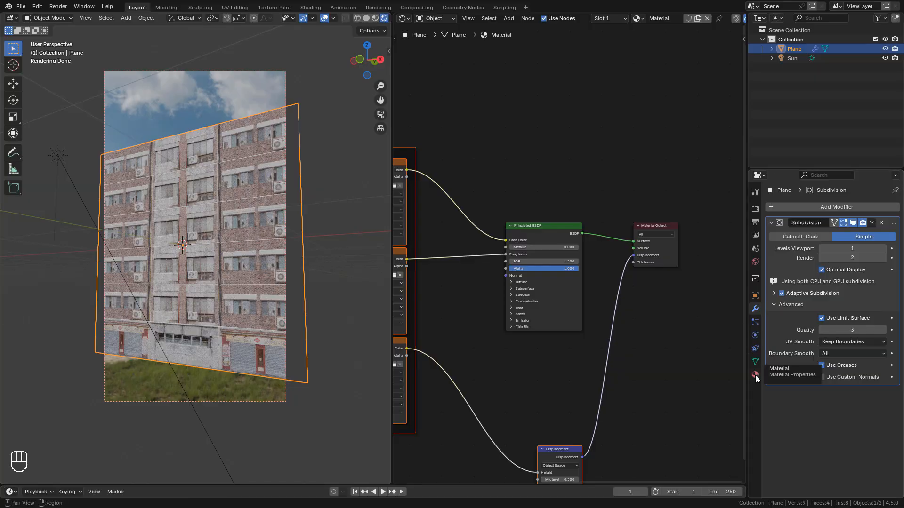
# - Set the material's Surface displacement method to Displacement and Bump
pyautogui.click(754, 376)
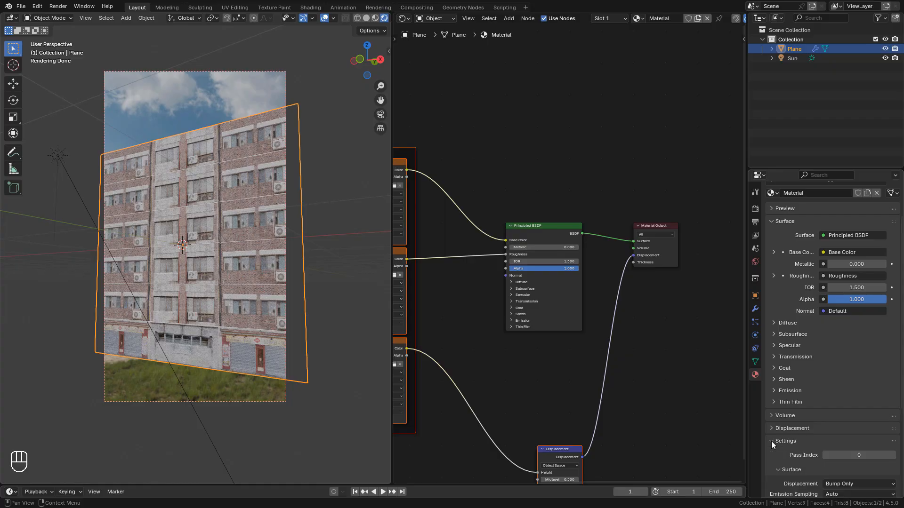
pyautogui.scroll(-3)
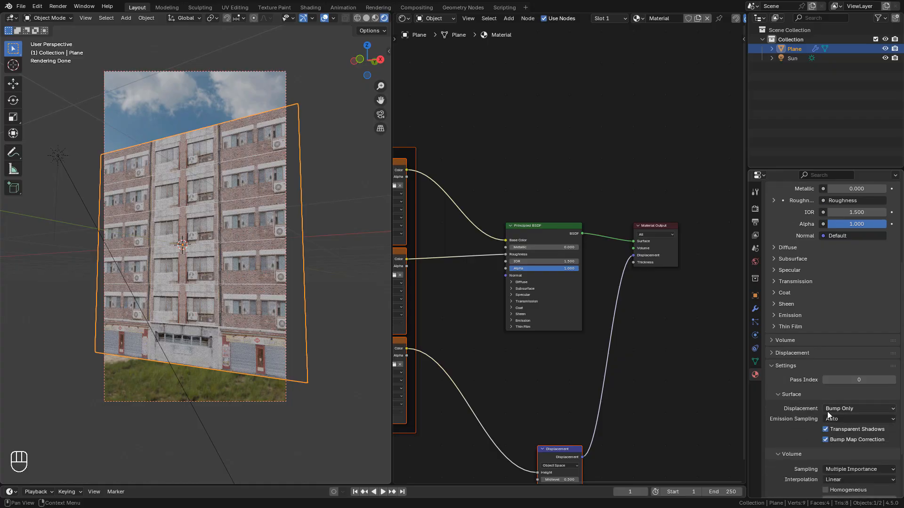
pyautogui.click(857, 408)
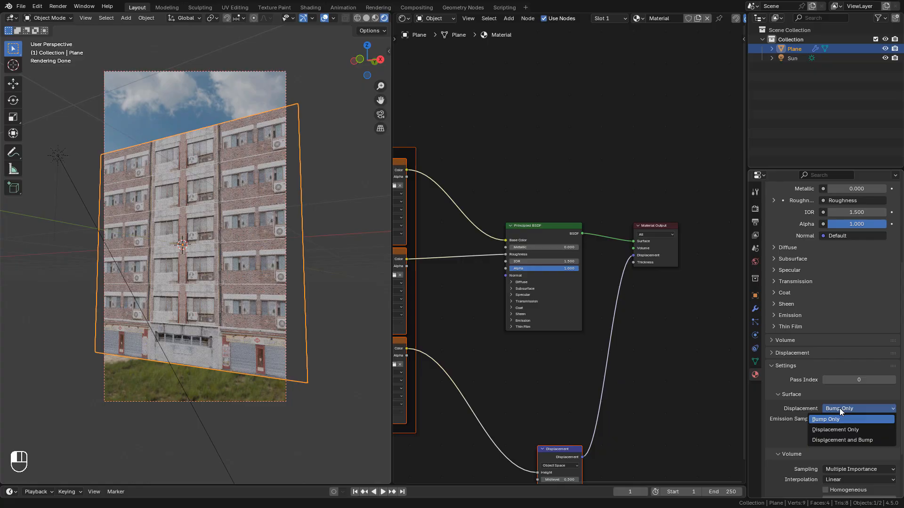
pyautogui.click(842, 440)
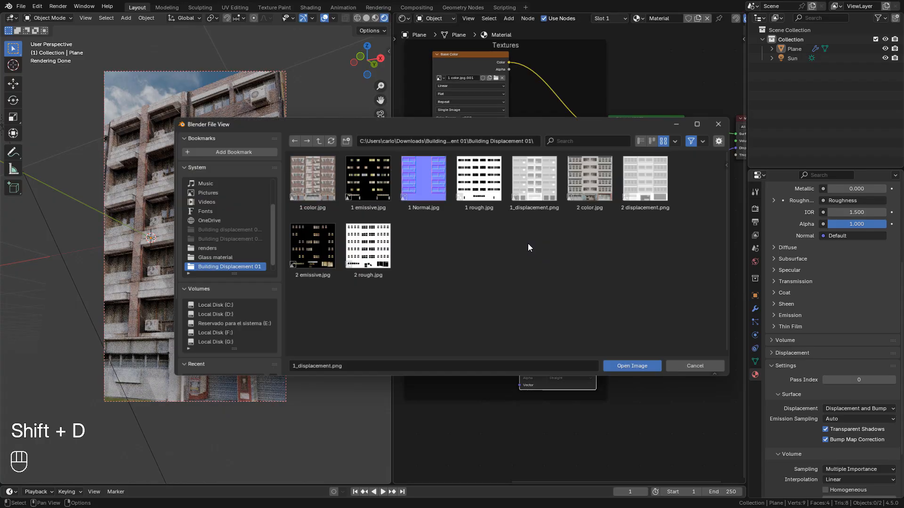
# - Choose an image from the texture folder for the duplicated image texture node
pyautogui.click(631, 366)
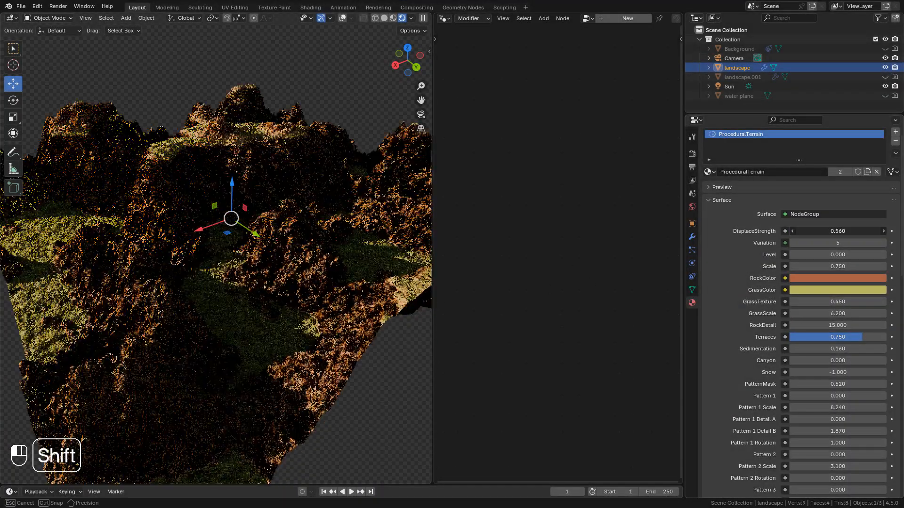
# - Adjust the ProceduralTerrain node group's DisplaceStrength value
pyautogui.moveTo(848, 230); pyautogui.dragTo(836, 230)
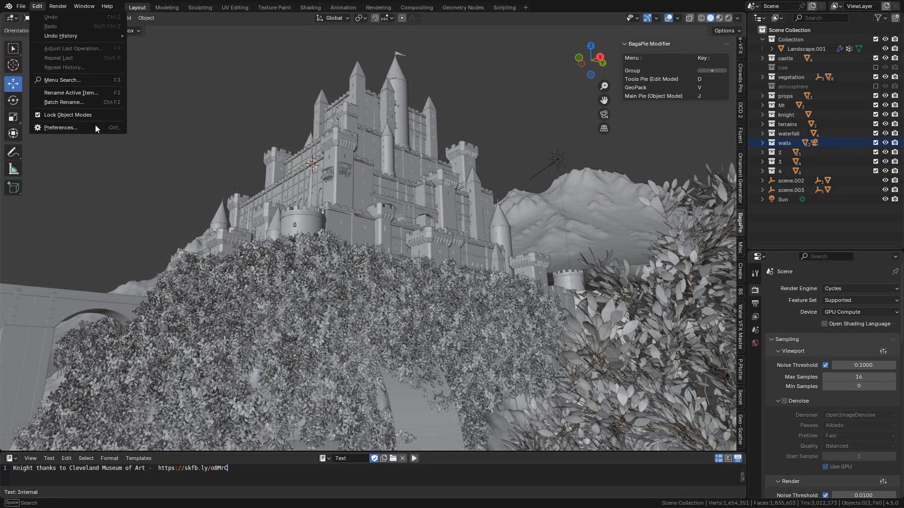
pyautogui.click(60, 127)
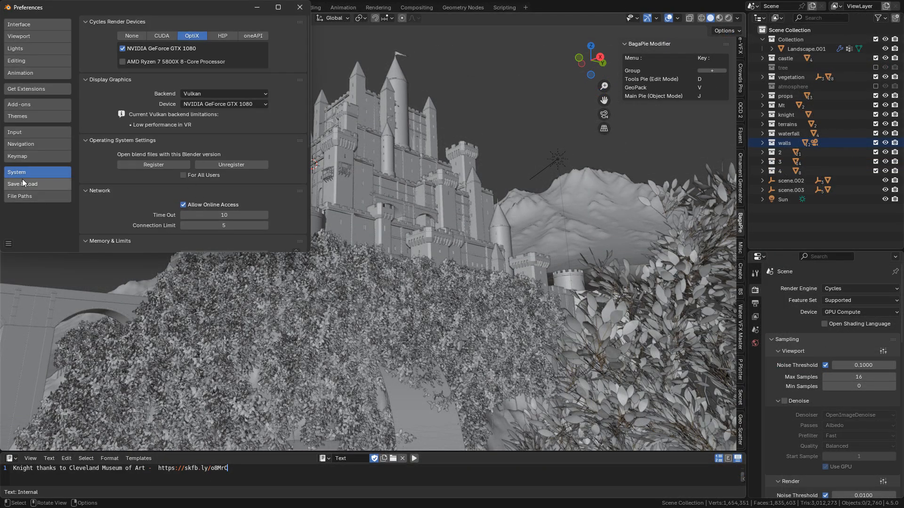
pyautogui.click(224, 93)
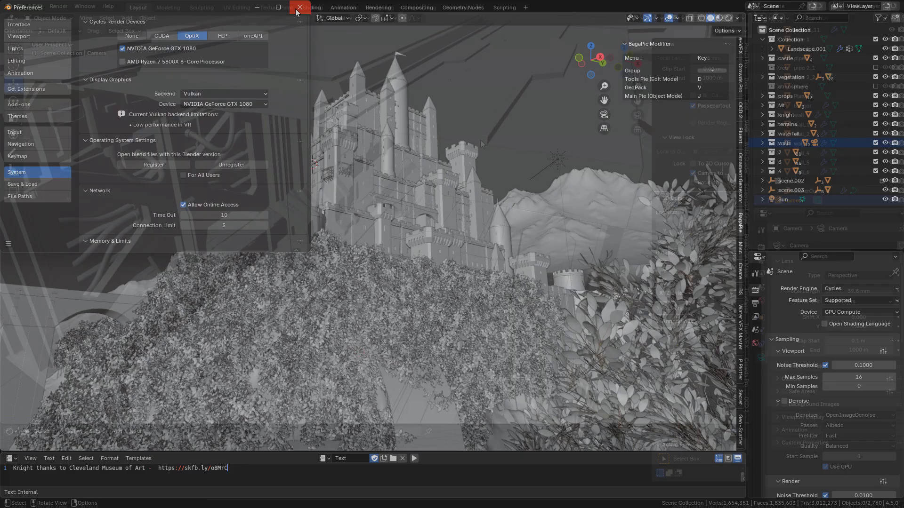
pyautogui.click(299, 8)
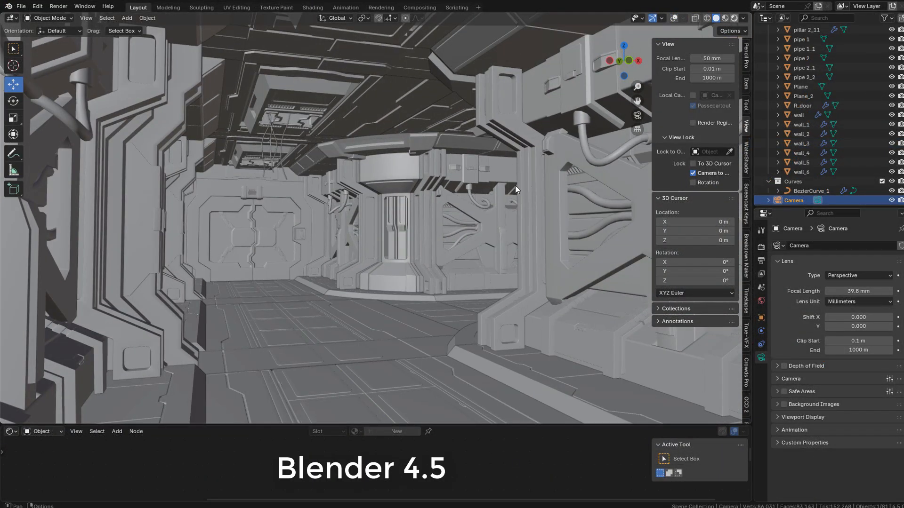
pyautogui.moveTo(530, 207)
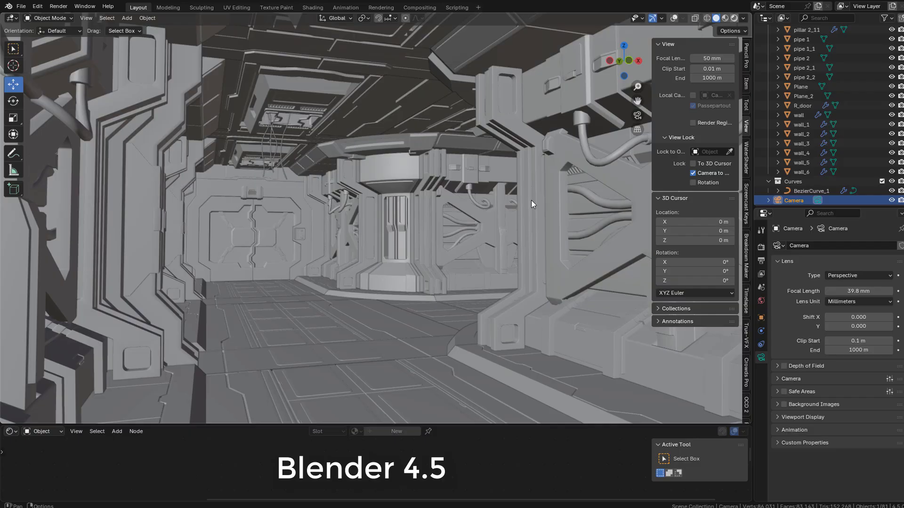
pyautogui.click(734, 18)
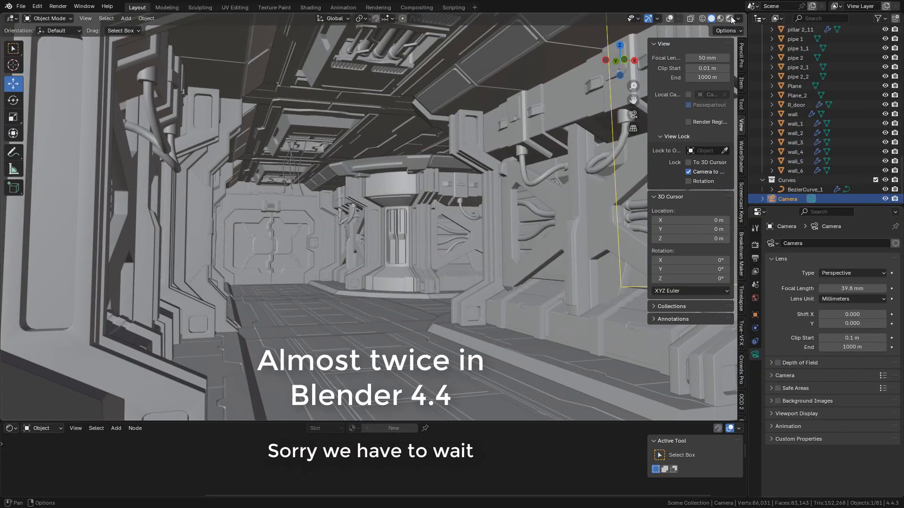
pyautogui.moveTo(543, 233)
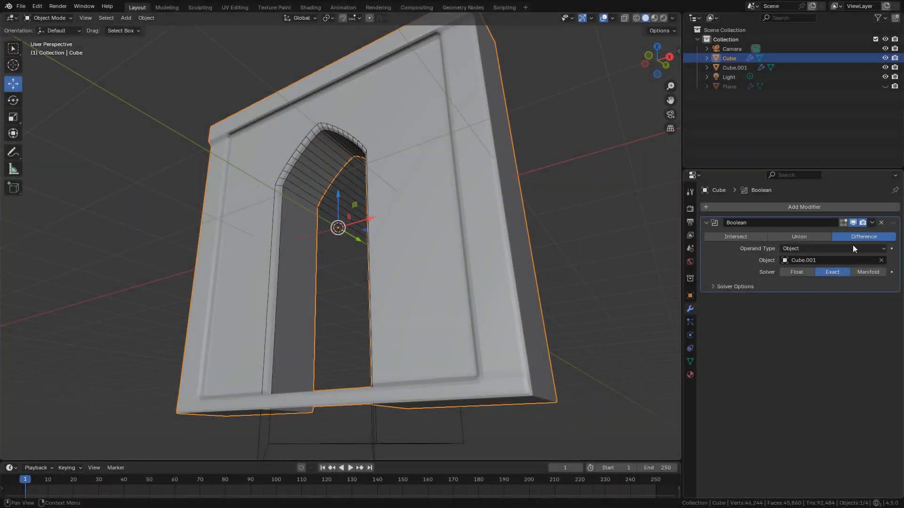
# - Switch the Boolean solver to Manifold and move the Cube.001 arch cutter out of the wall
pyautogui.click(868, 271)
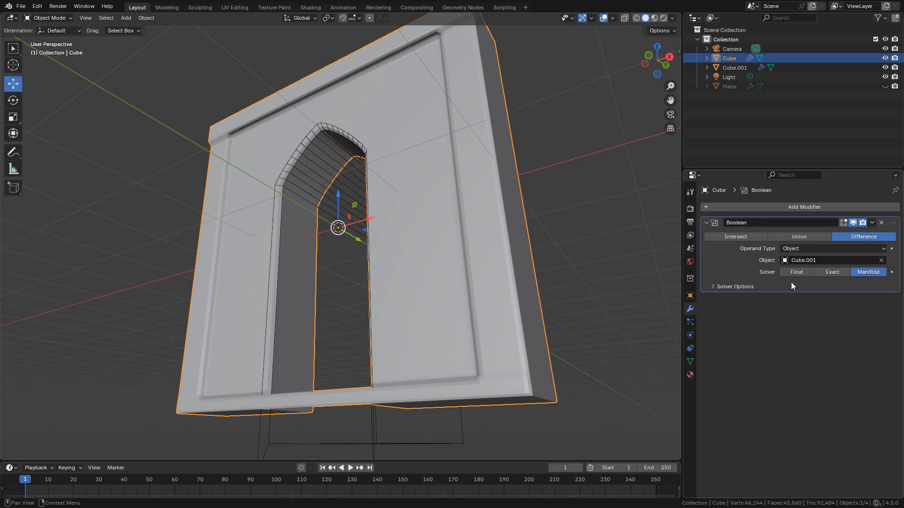
pyautogui.moveTo(333, 127)
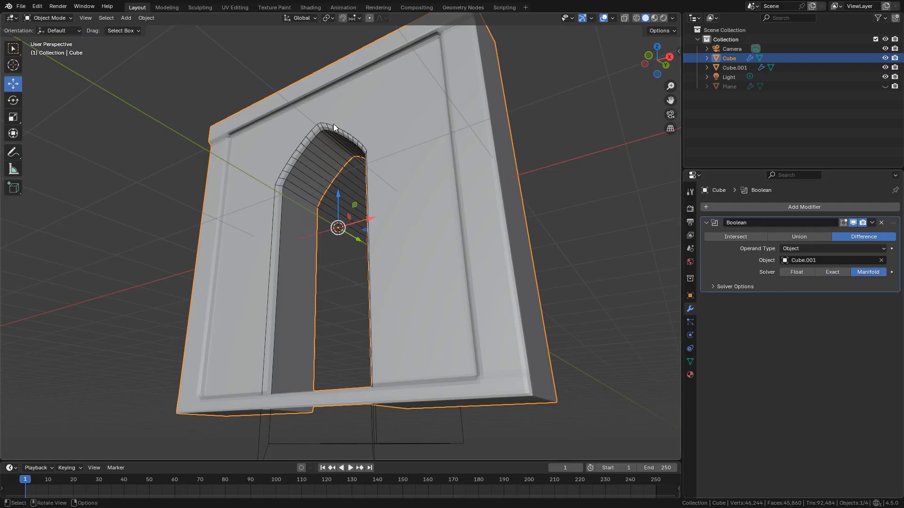
pyautogui.moveTo(351, 414)
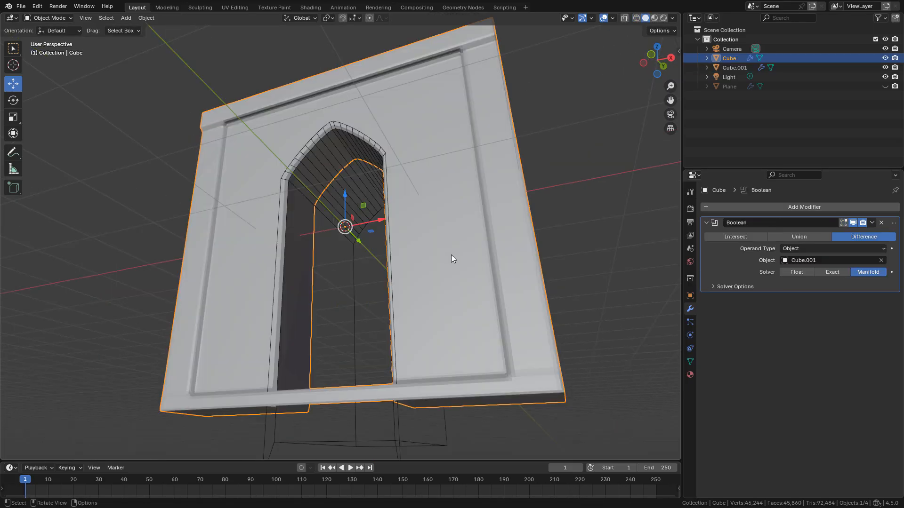
pyautogui.click(832, 271)
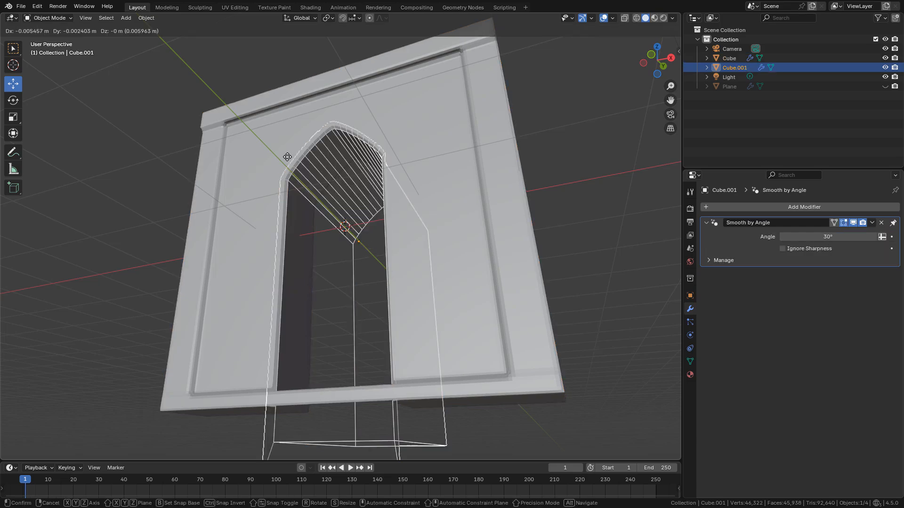
pyautogui.moveTo(288, 155); pyautogui.dragTo(331, 234)
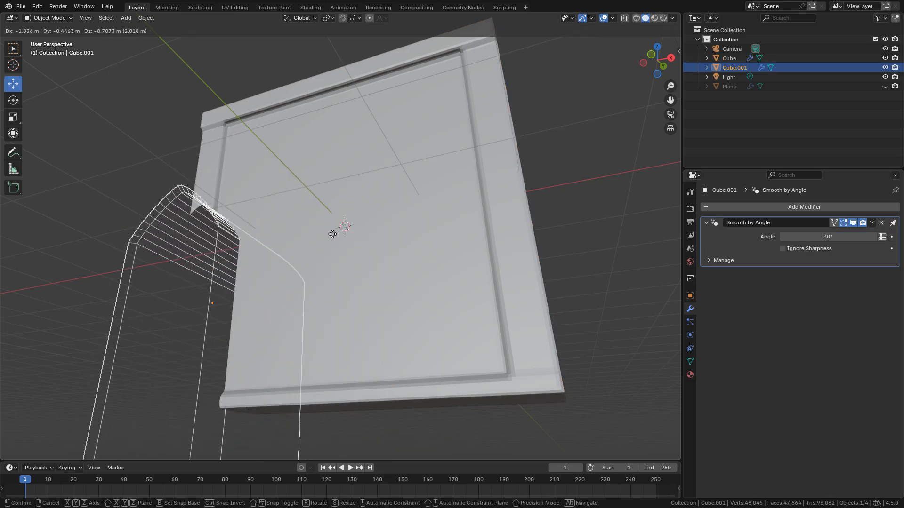